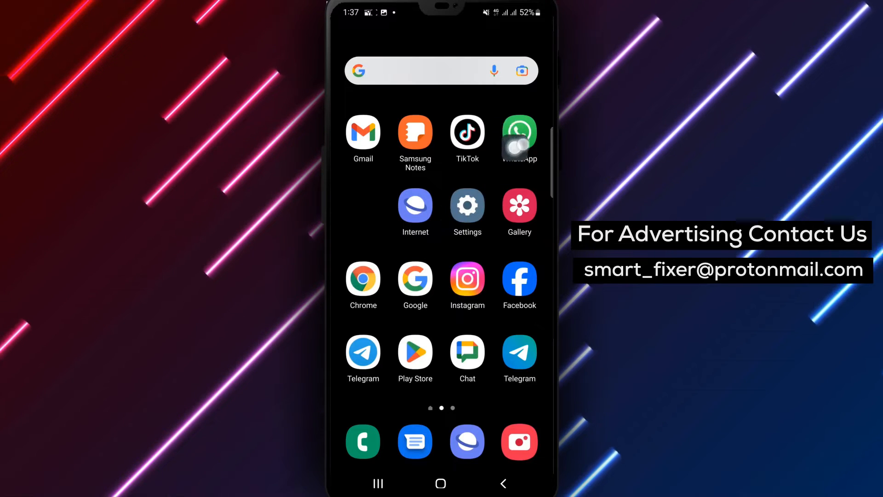
# - Launch WhatsApp from the home screen icon
pyautogui.click(518, 135)
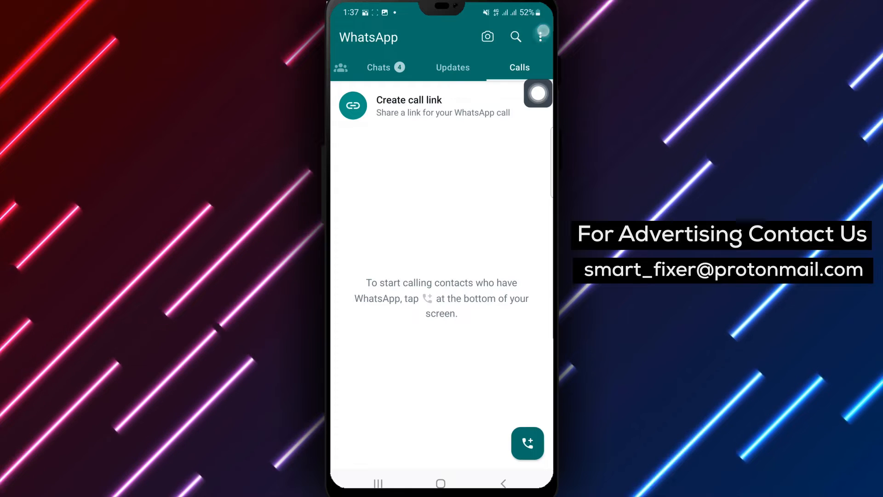
# - Reach WhatsApp Settings through the three-dot overflow menu
pyautogui.click(540, 37)
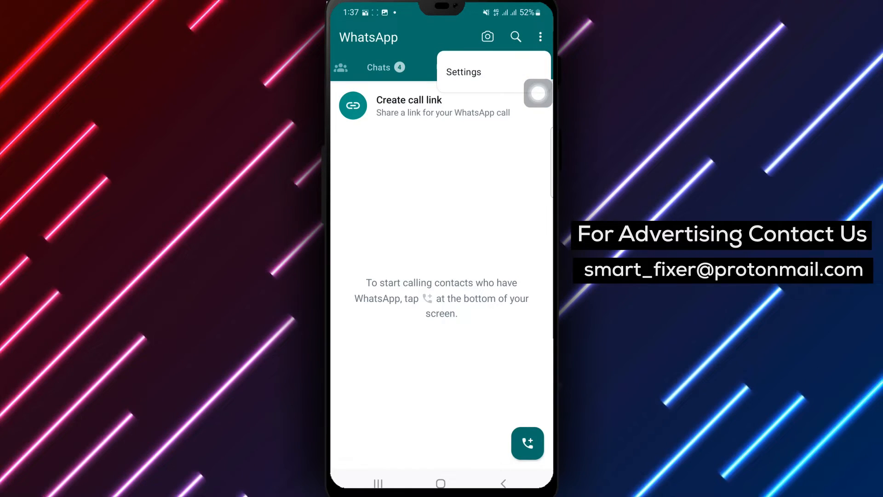
pyautogui.click(462, 72)
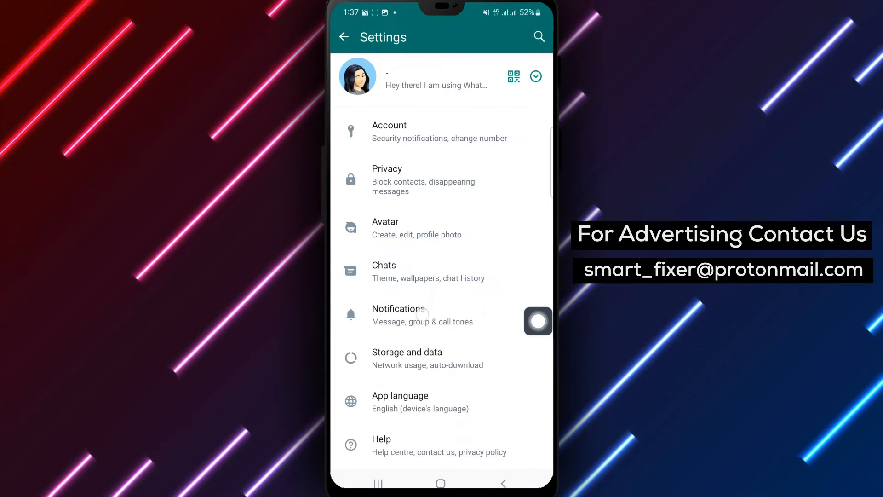
# - Enter the Notifications section of Settings
pyautogui.click(399, 315)
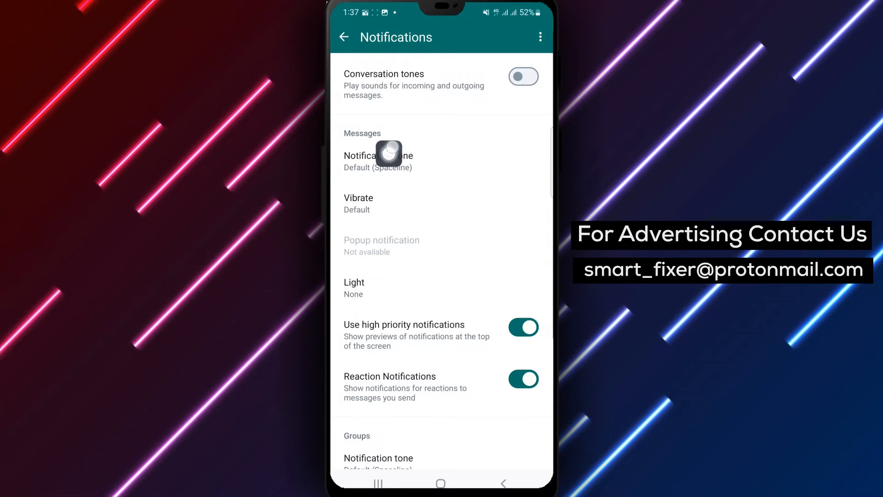
pyautogui.moveTo(424, 264)
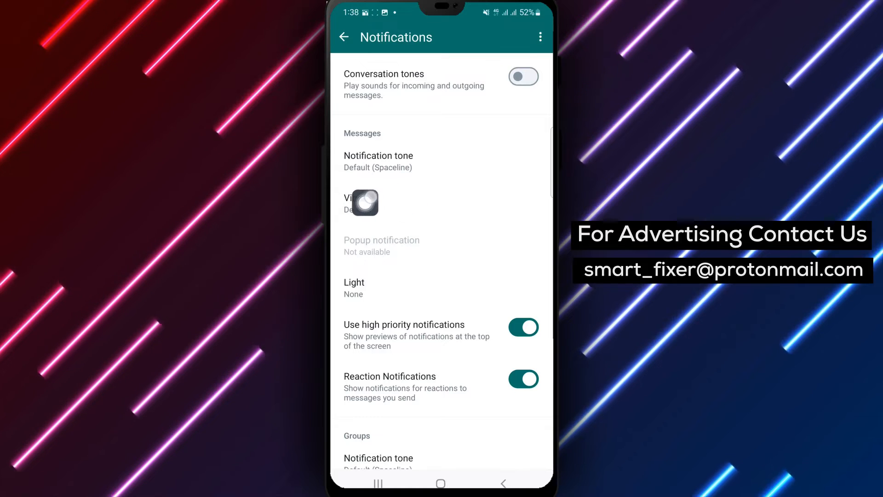
# - Set Messages Vibrate to Off instead of Default
pyautogui.click(372, 203)
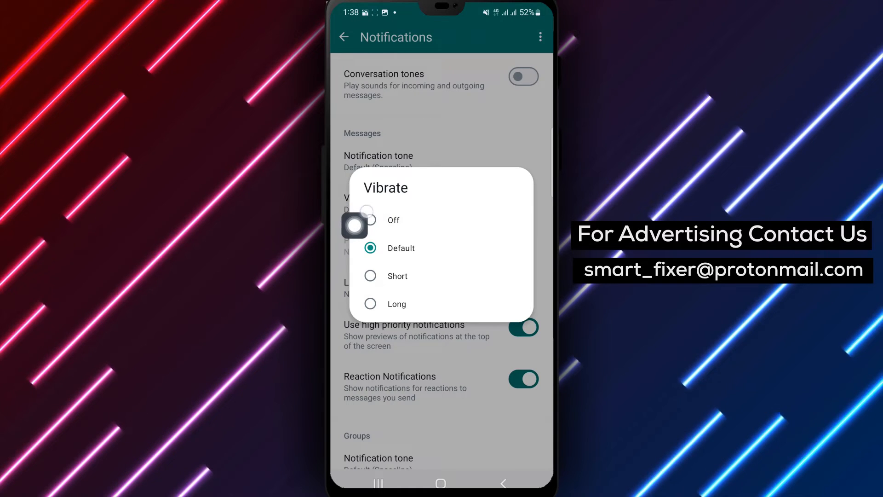
pyautogui.click(393, 220)
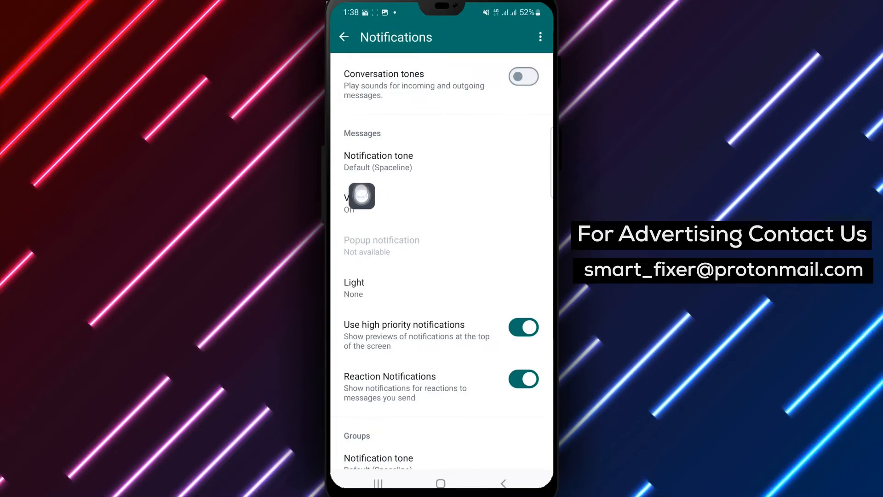